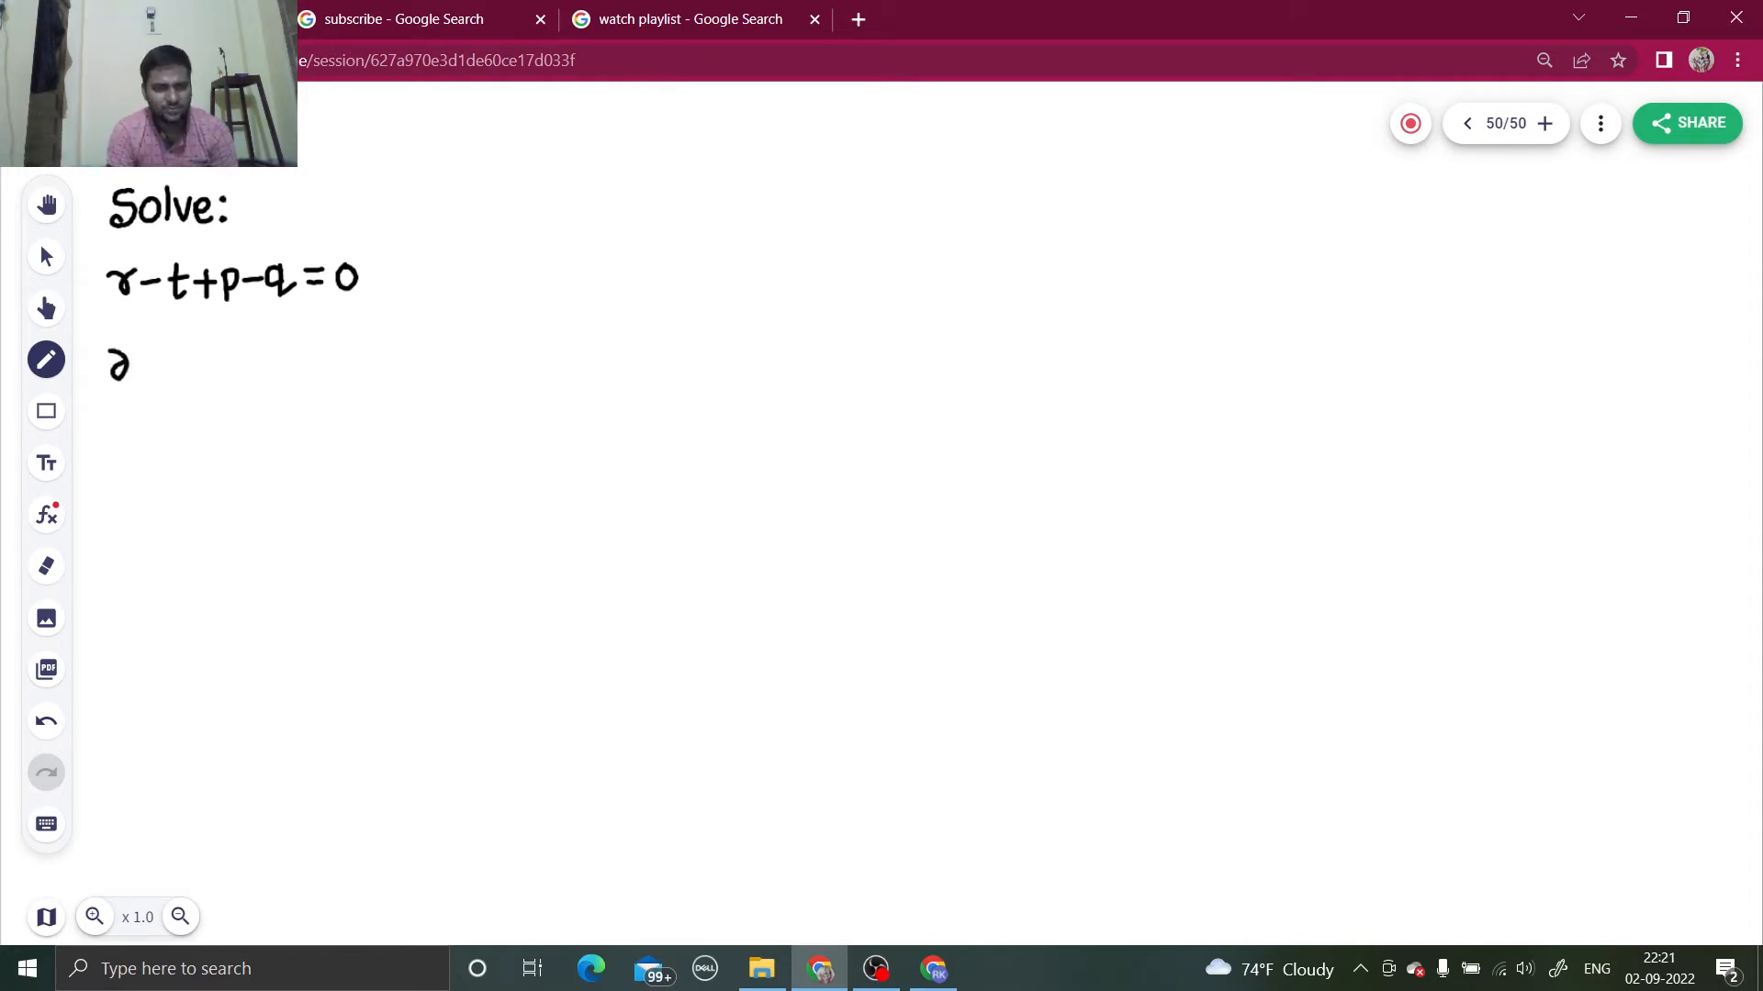
Handwrite ∂²z/∂x² − ∂²z/∂y² + ∂z/∂x − ∂z/∂y = 0 below r−t+p−q=0.
{"action": "left_click_drag", "start_coordinate": [123, 360], "coordinate": [175, 382]}
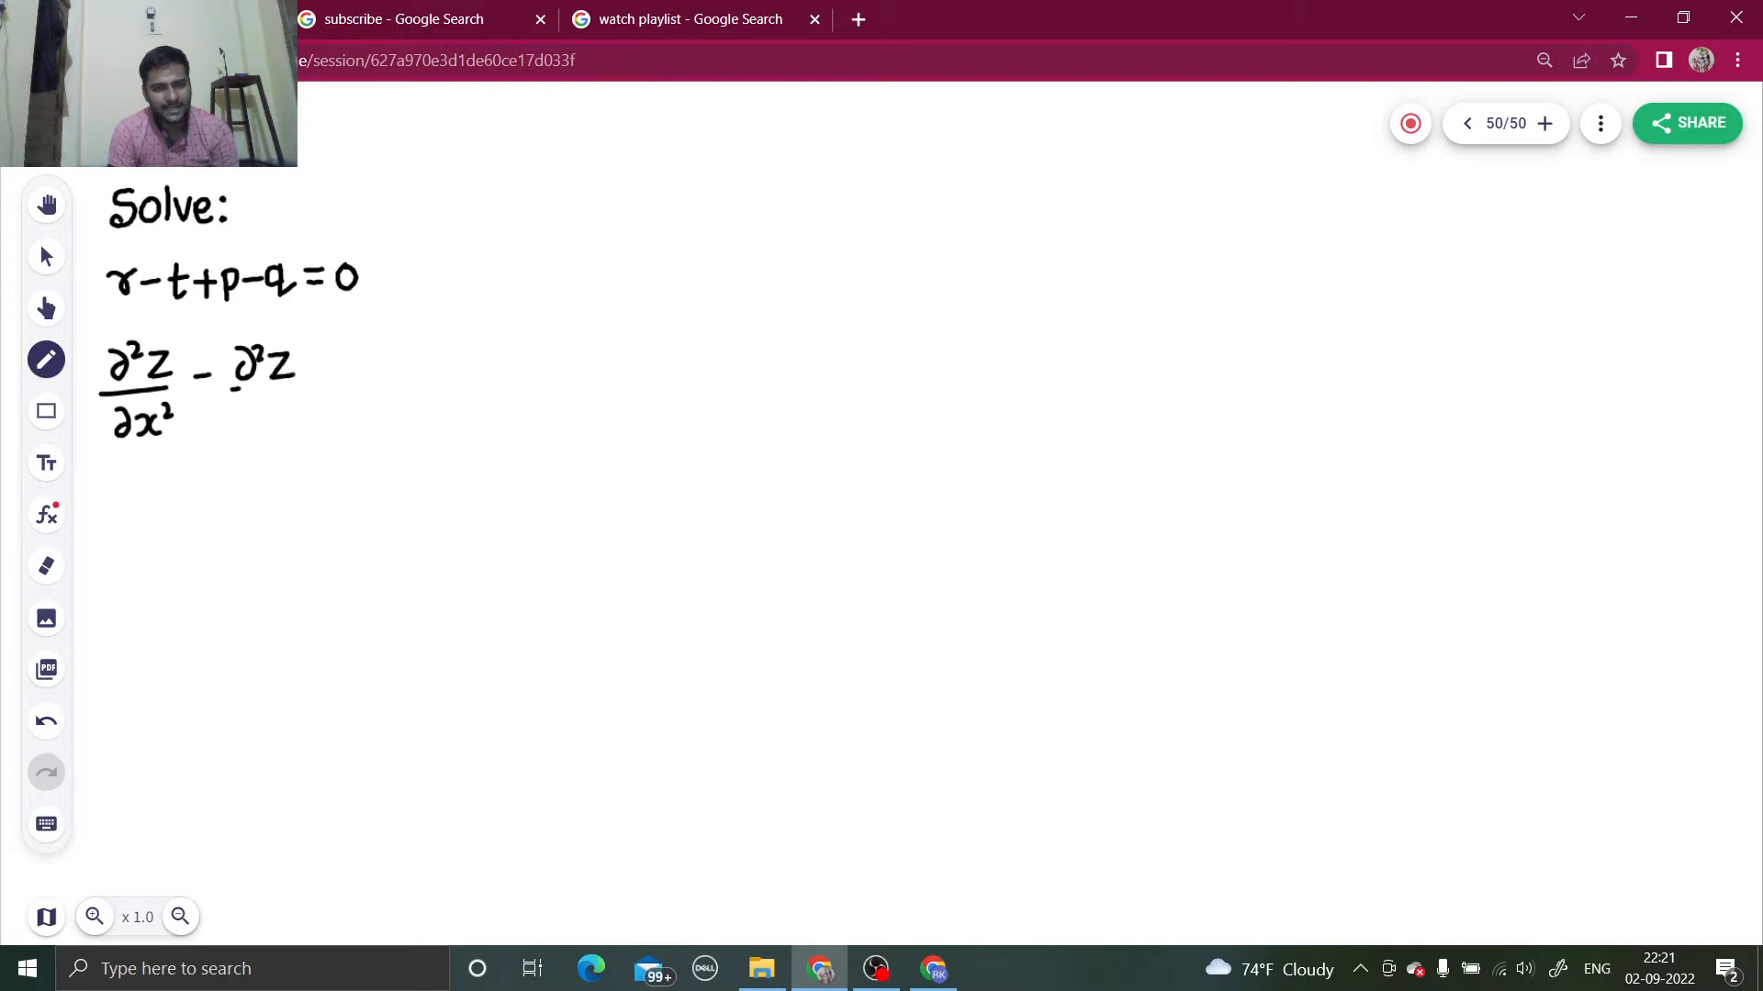
{"action": "left_click_drag", "start_coordinate": [236, 398], "coordinate": [281, 417]}
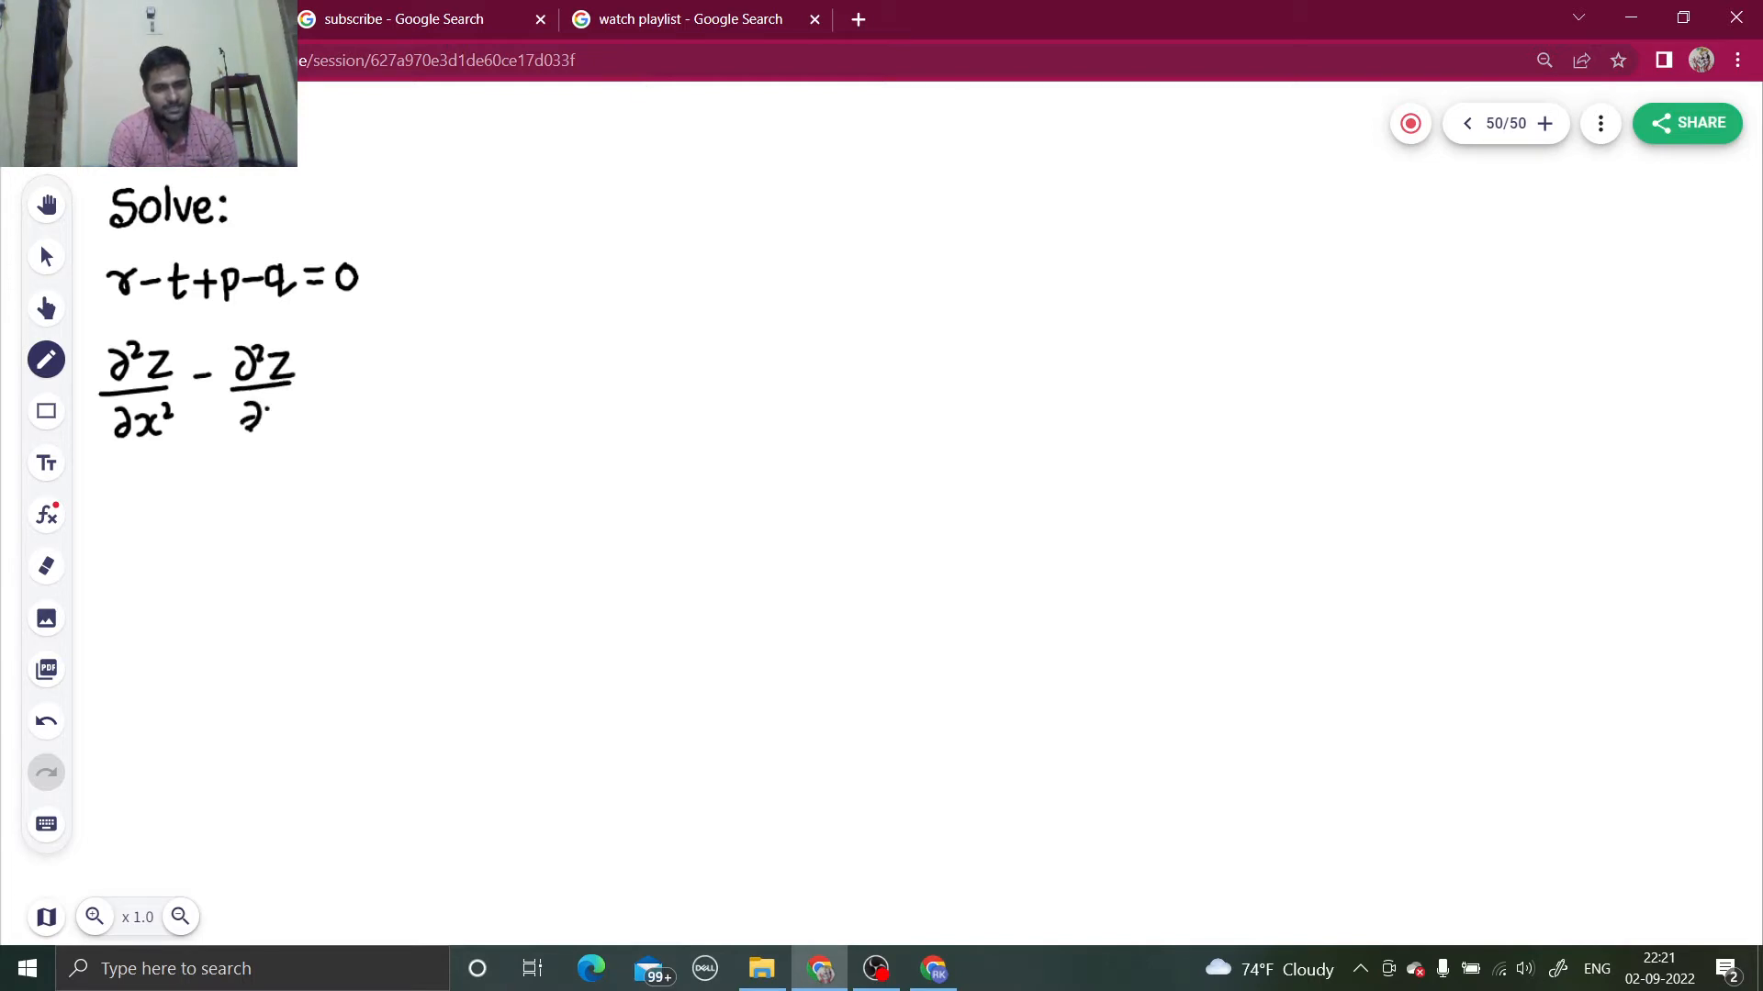
{"action": "left_click_drag", "start_coordinate": [254, 399], "coordinate": [303, 428]}
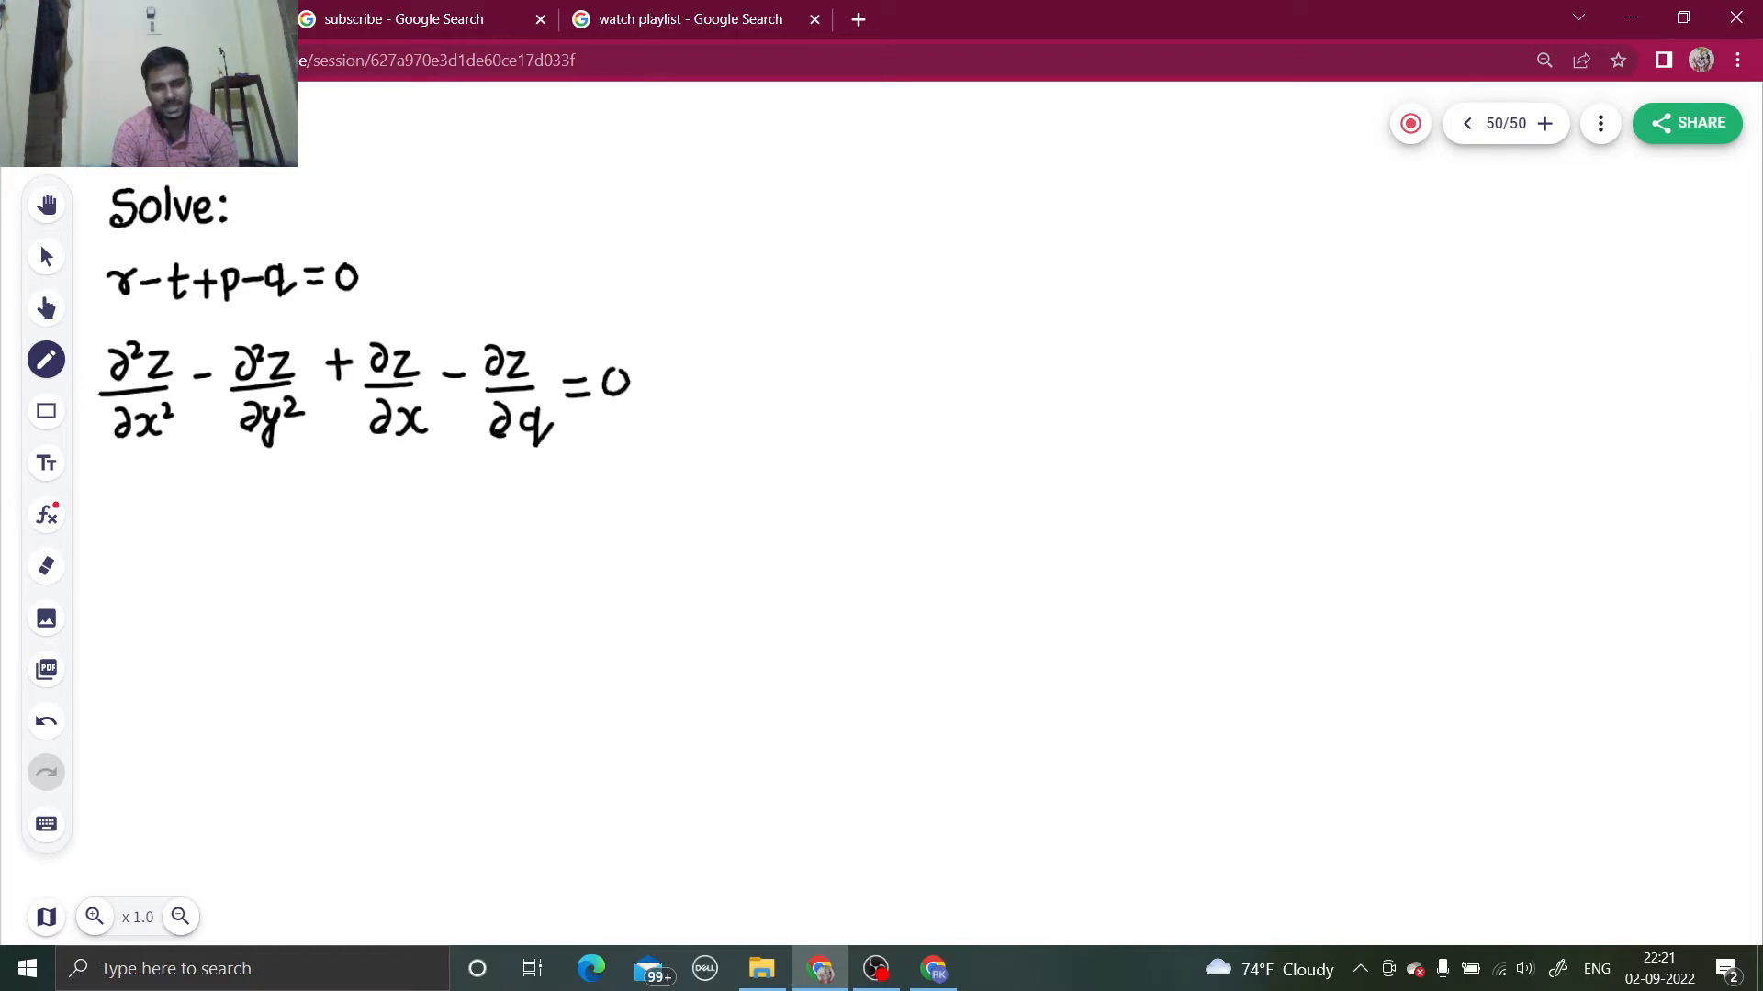
{"action": "mouse_move", "coordinate": [645, 90]}
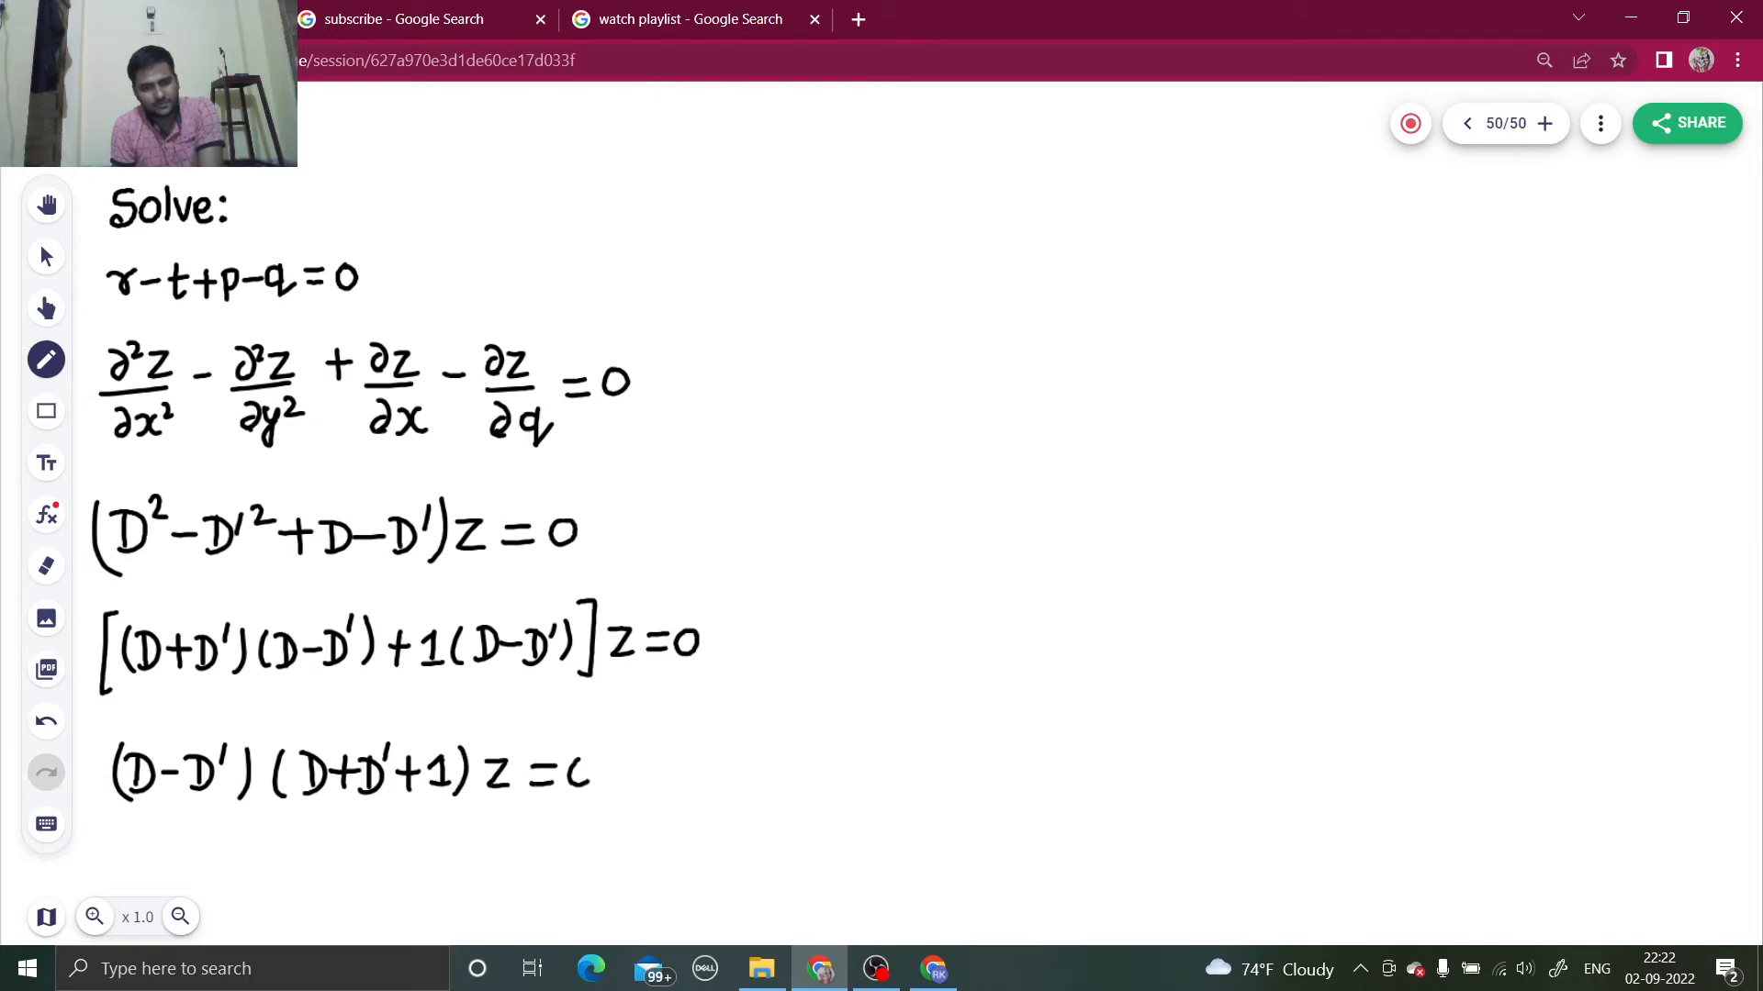
Write (D²−D'²+D−D')z=0 and factor it to (D−D')(D+D'+1)z=0.
{"action": "left_click", "coordinate": [579, 772]}
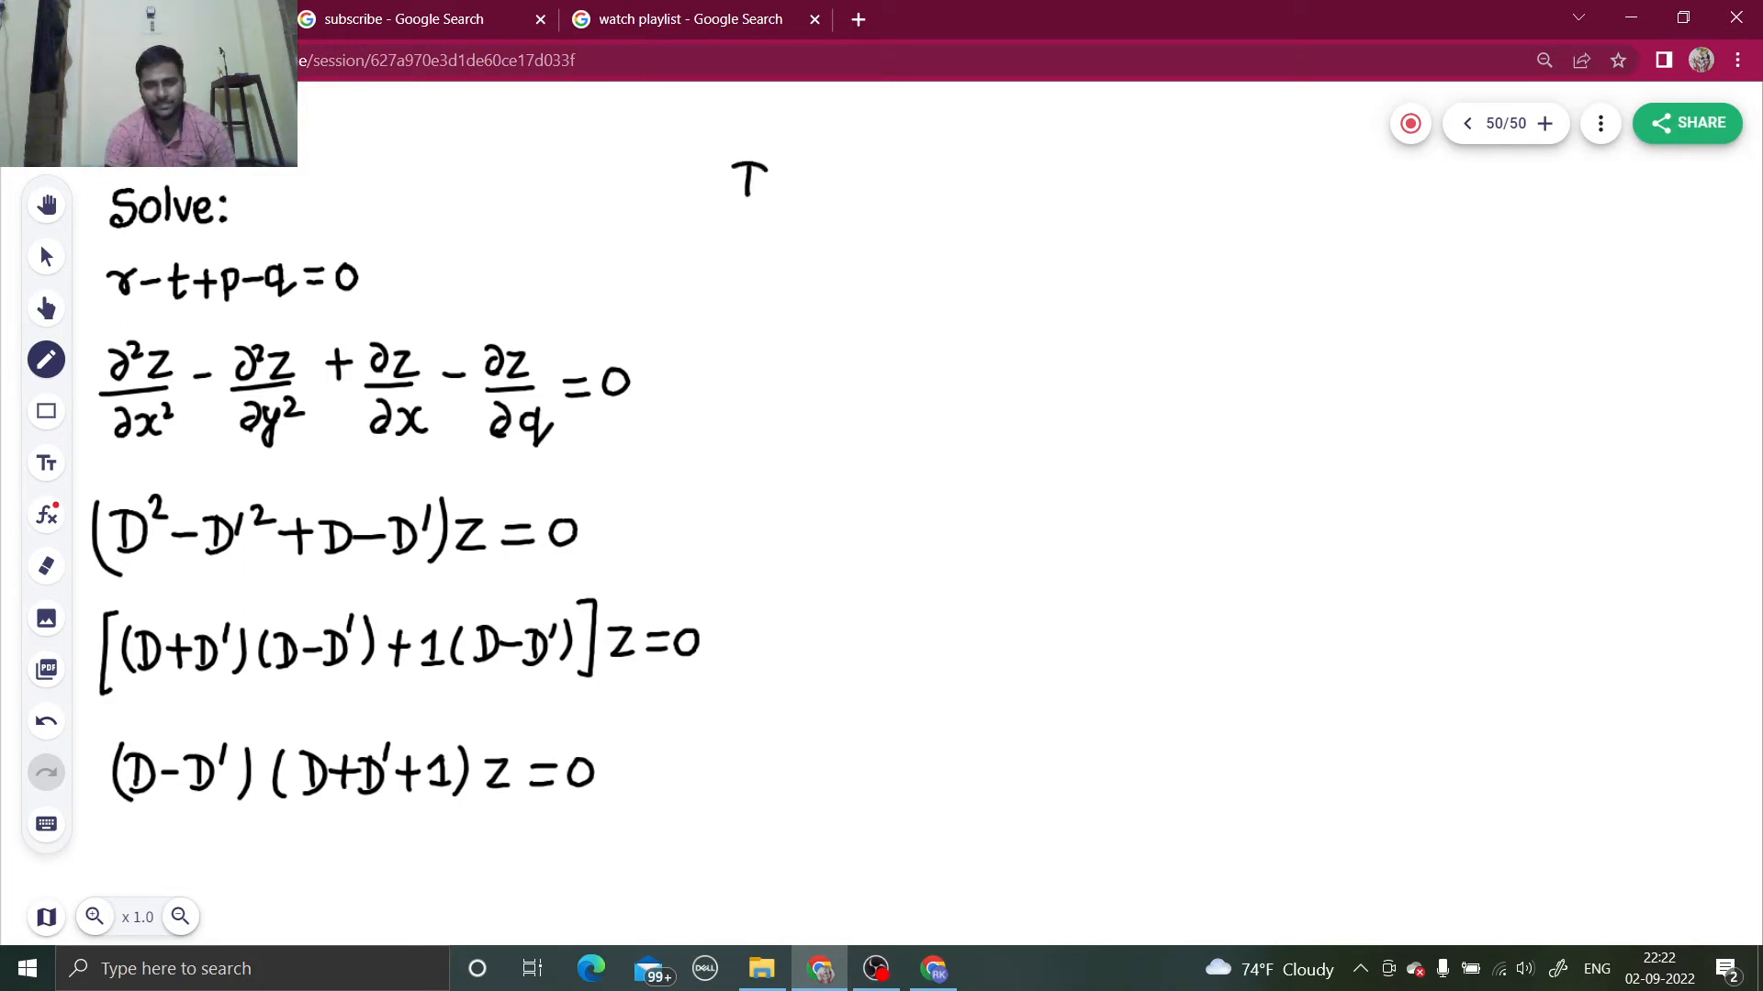
Write the form D−mD'−a with m1=1, a1=0 and m2=−1, a2=−1.
{"action": "left_click_drag", "start_coordinate": [741, 180], "coordinate": [837, 185]}
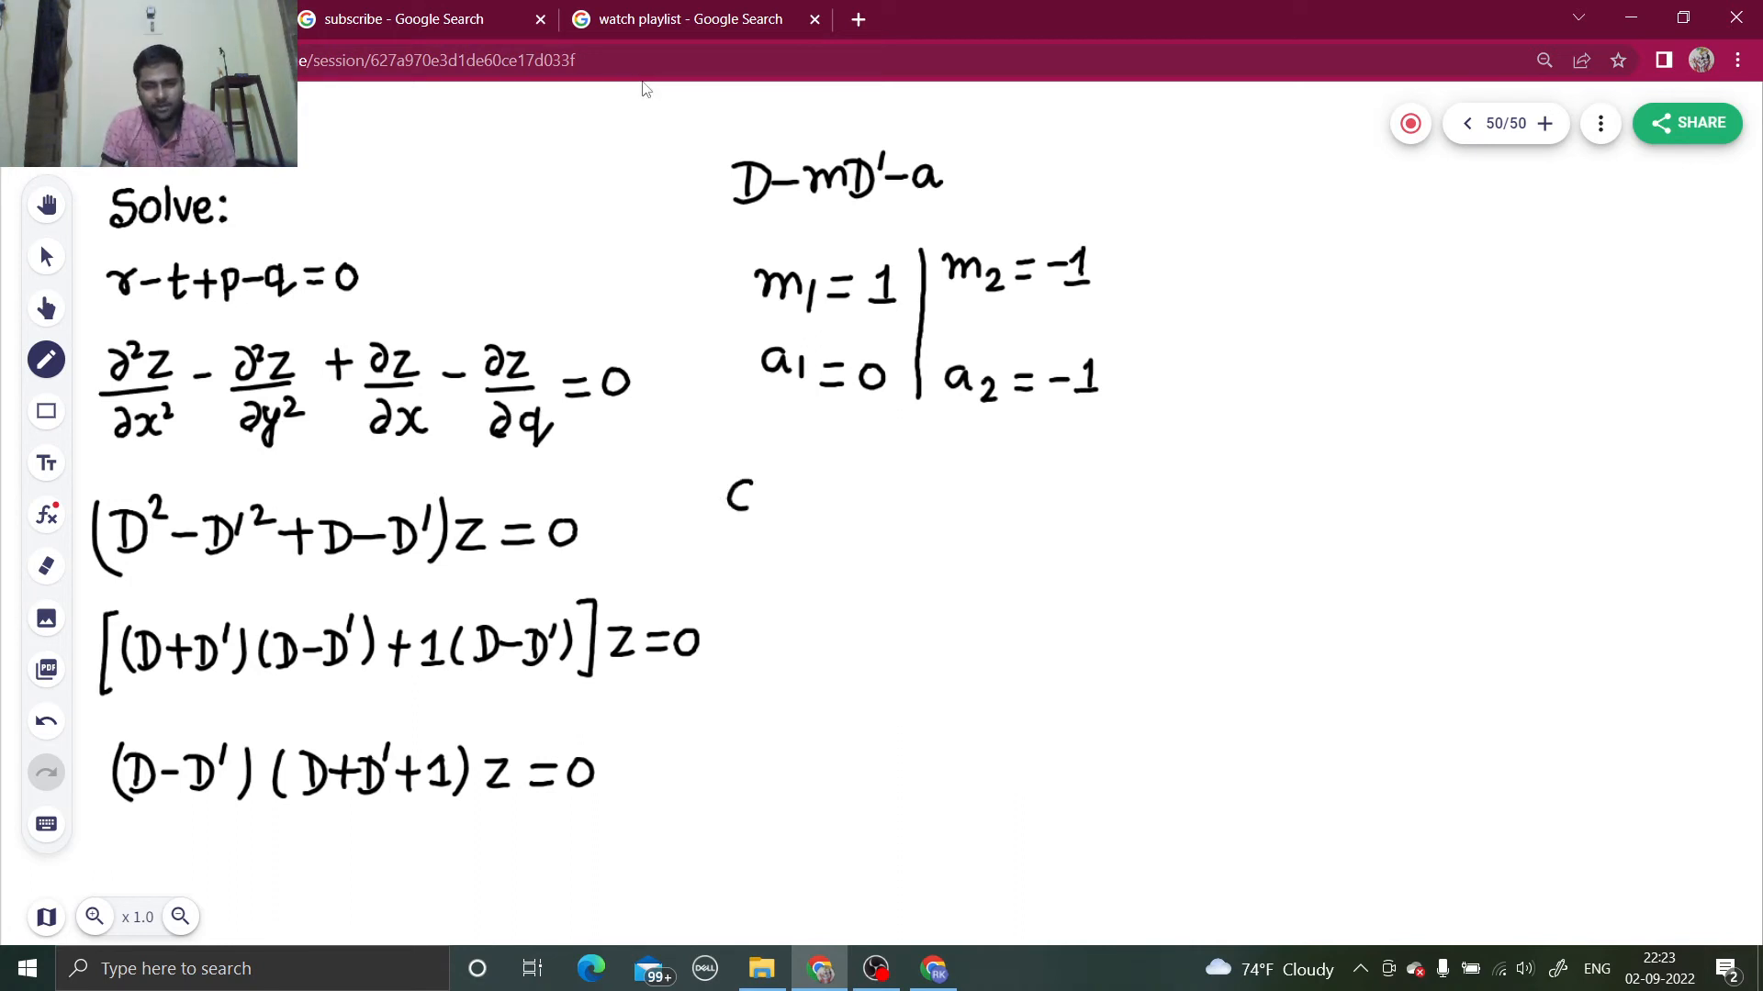
Write CF = f1(y+x) + e^(−x) f2(y−x) and PI = 0.
{"action": "type", "text": "F."}
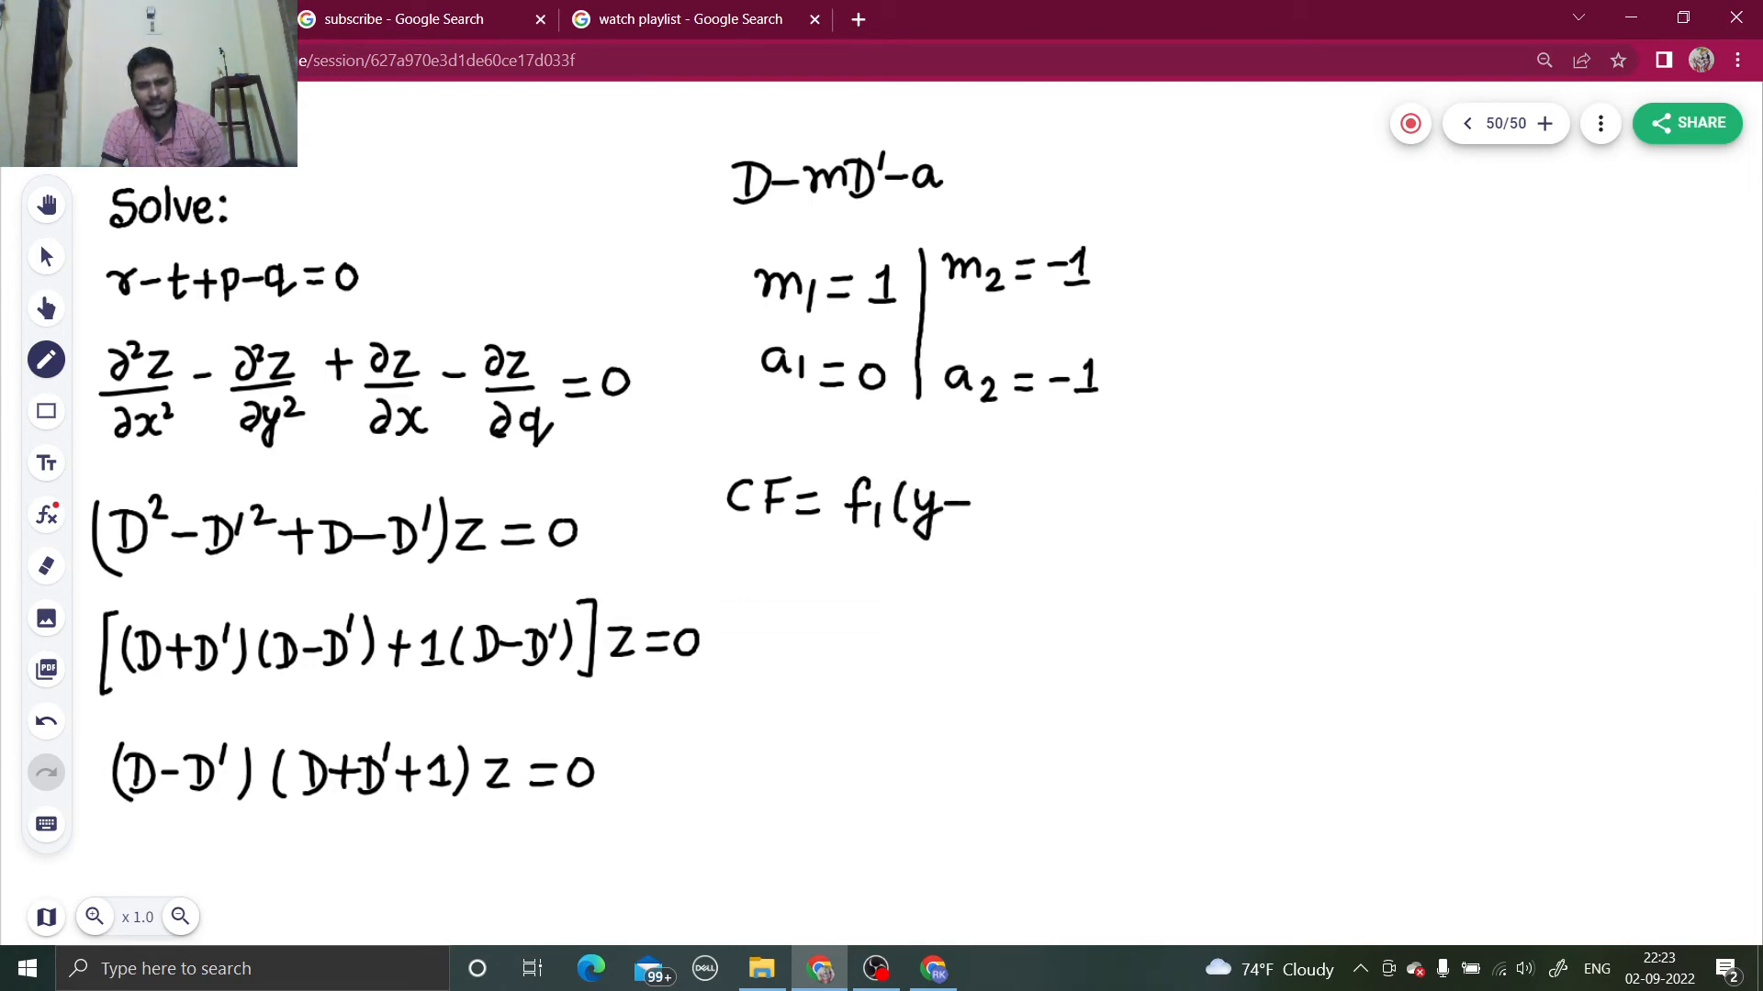
{"action": "type", "text": "+x)"}
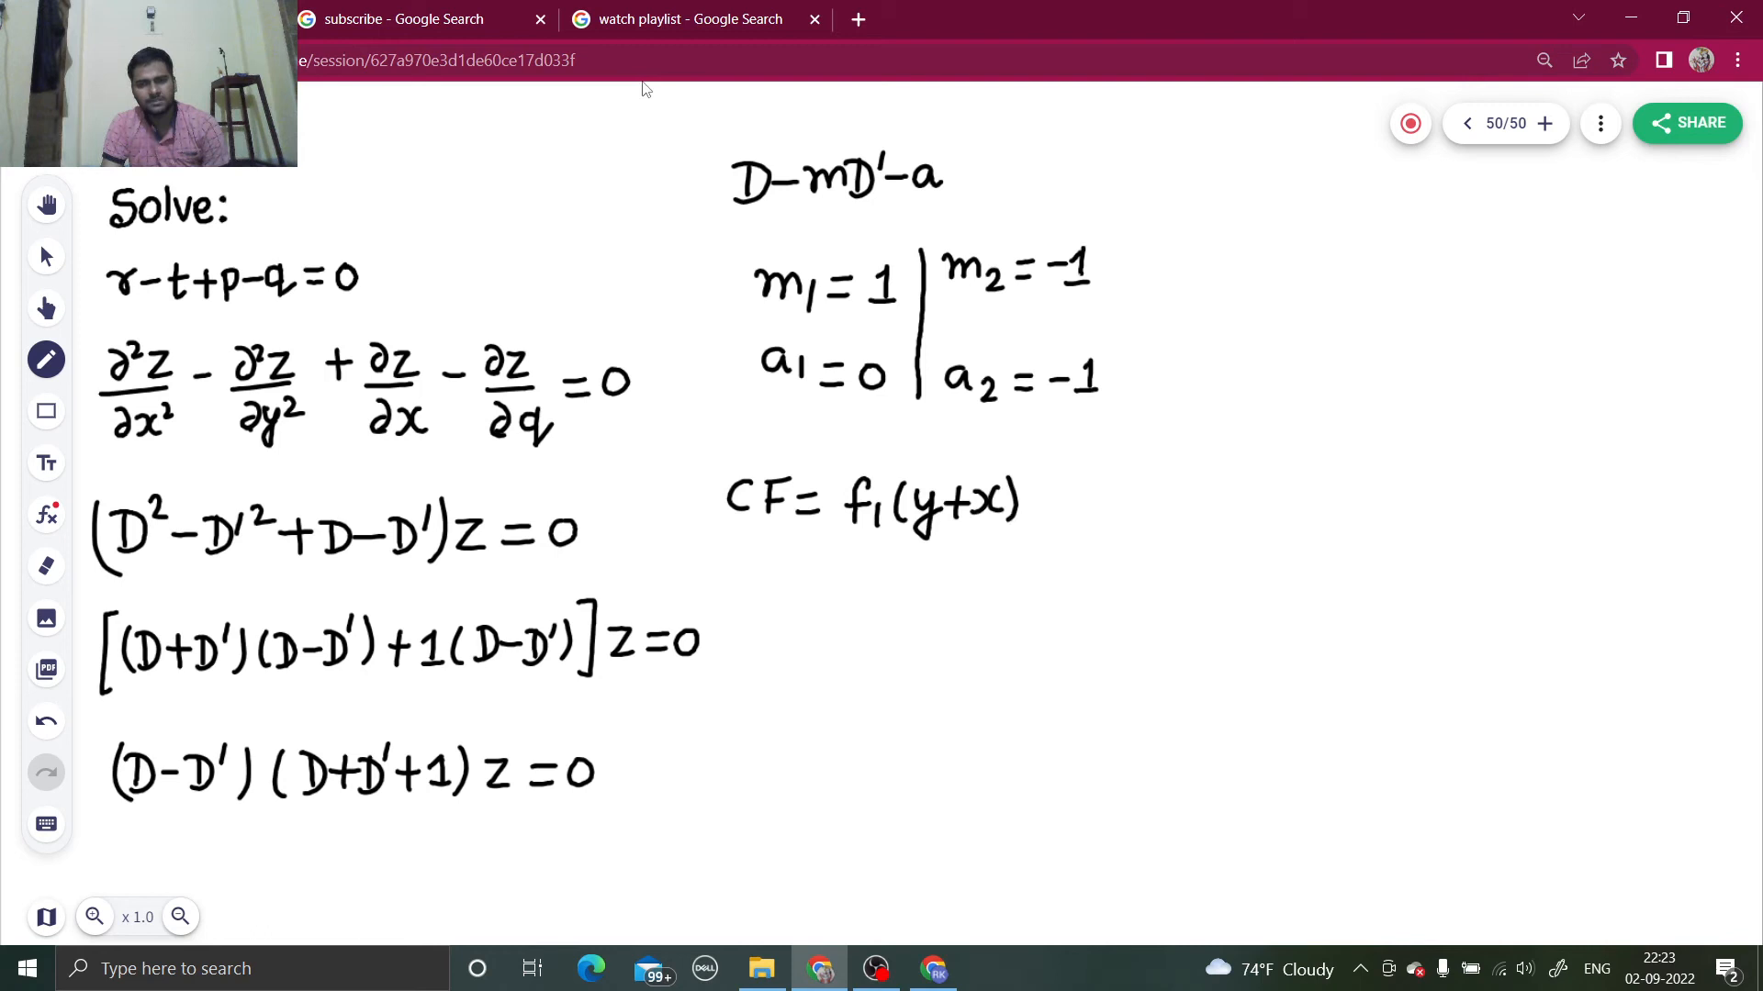
{"action": "left_click", "coordinate": [1050, 498]}
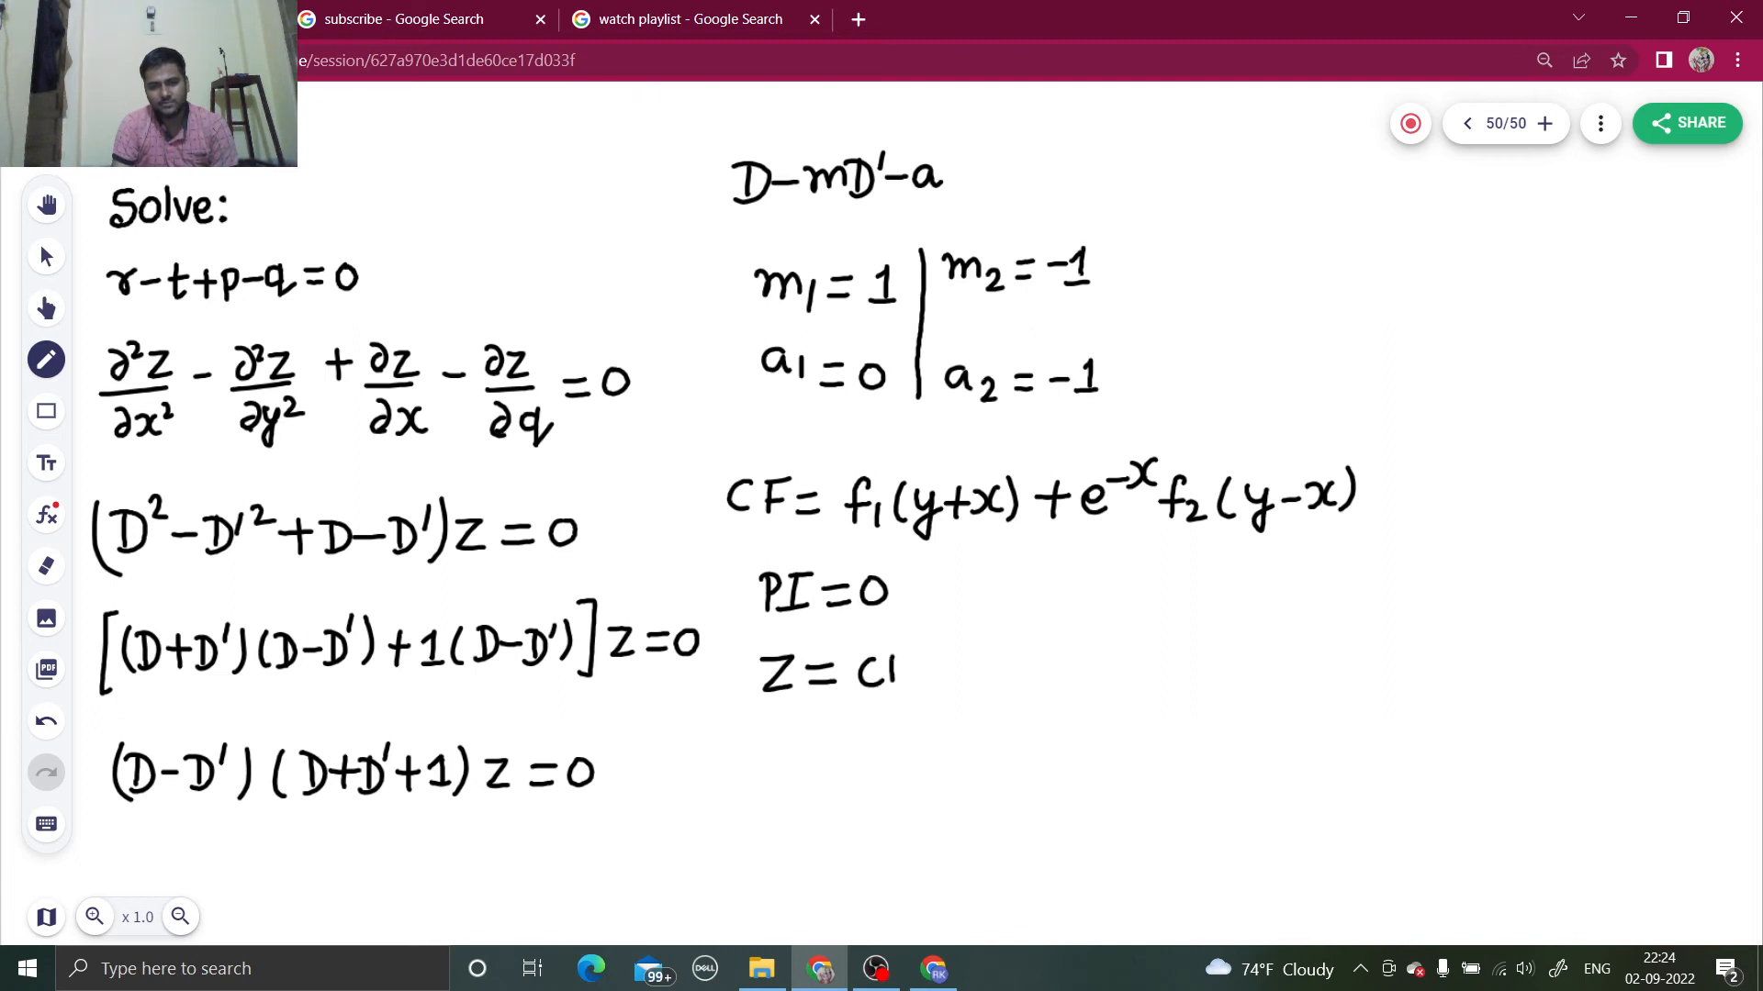
Write Z = CF + PI, then Z = f1(y+x) + e^(−x) f2(y−x).
{"action": "type", "text": "CF+"}
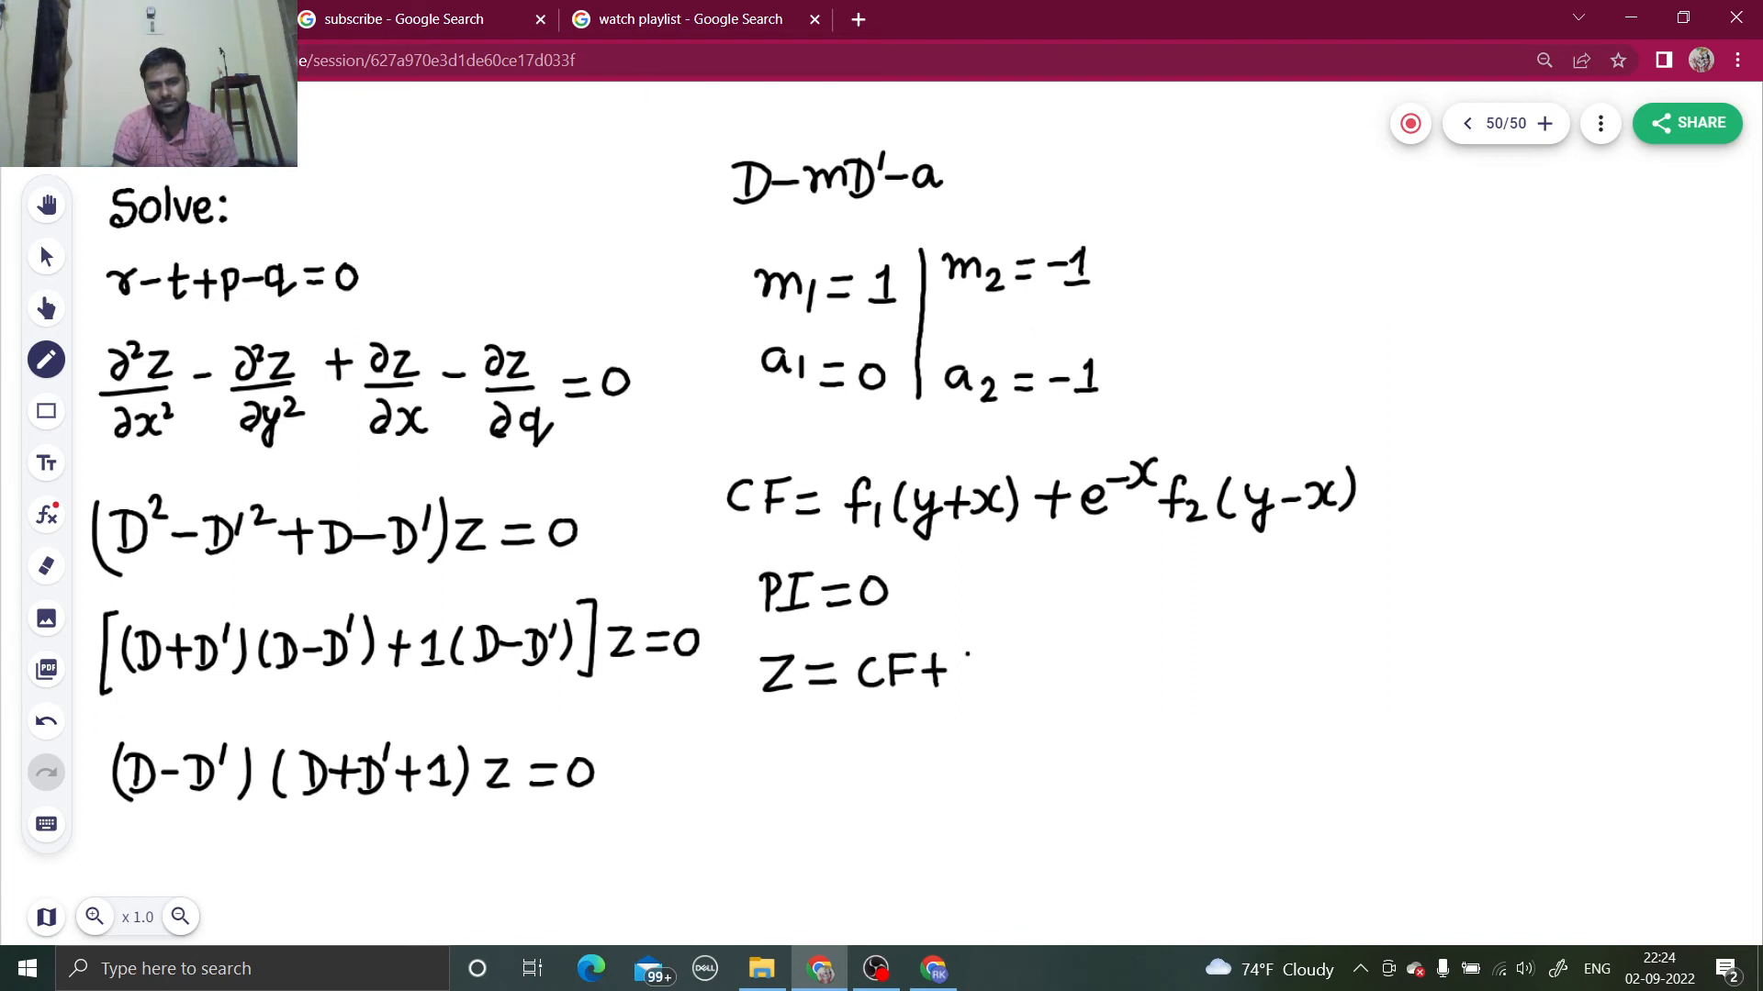
{"action": "type", "text": "PI"}
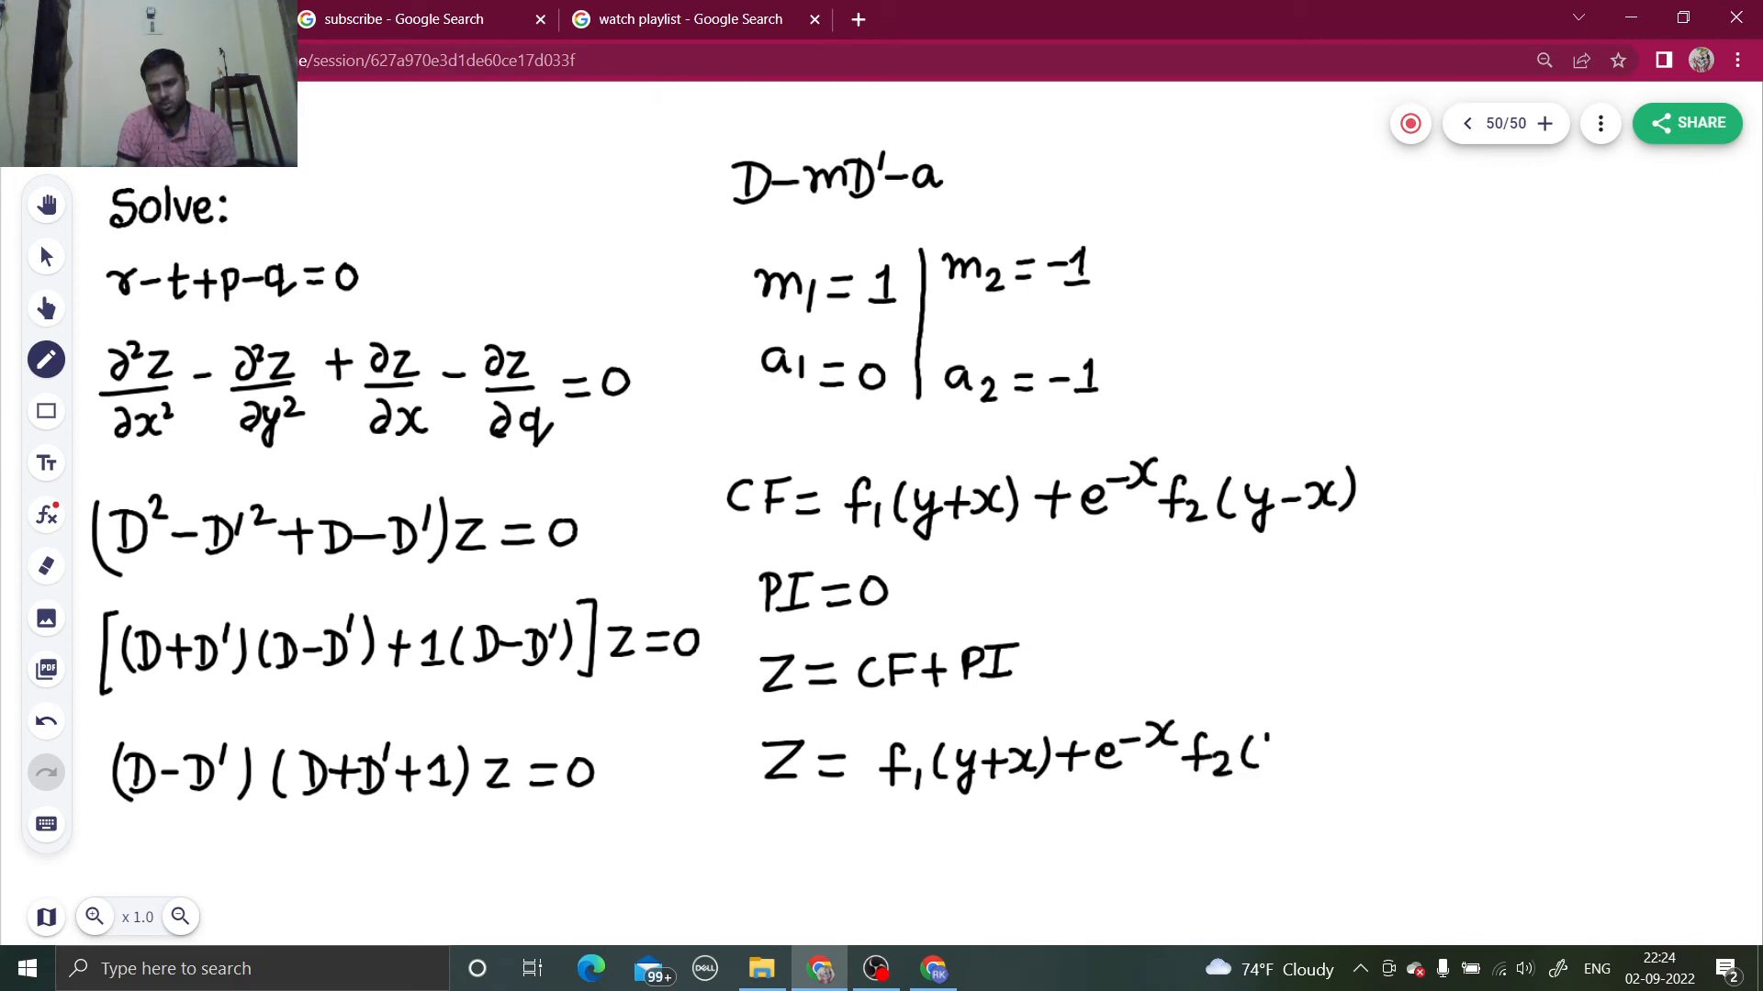
{"action": "type", "text": "y-x"}
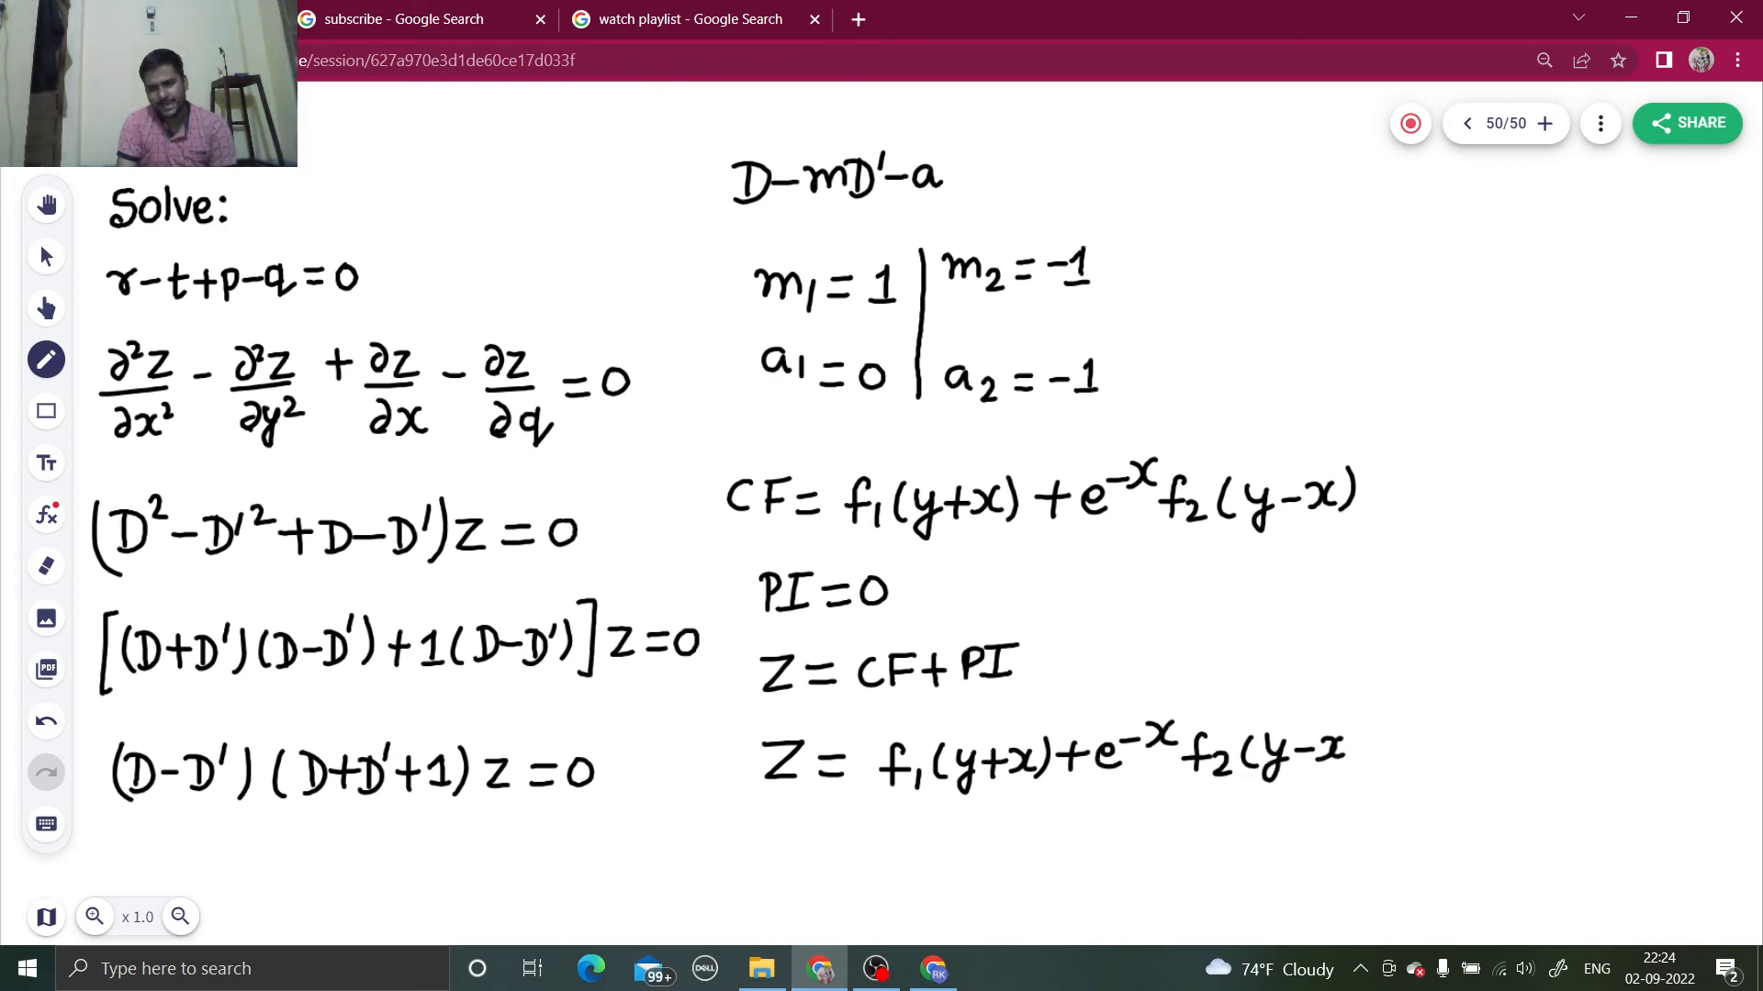